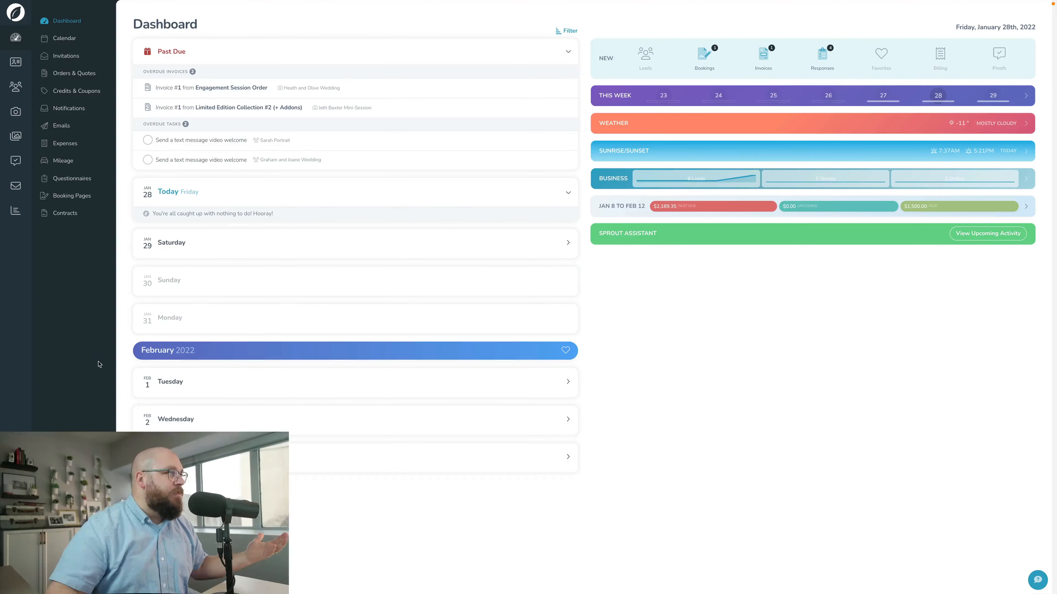
mouse_move(15, 187)
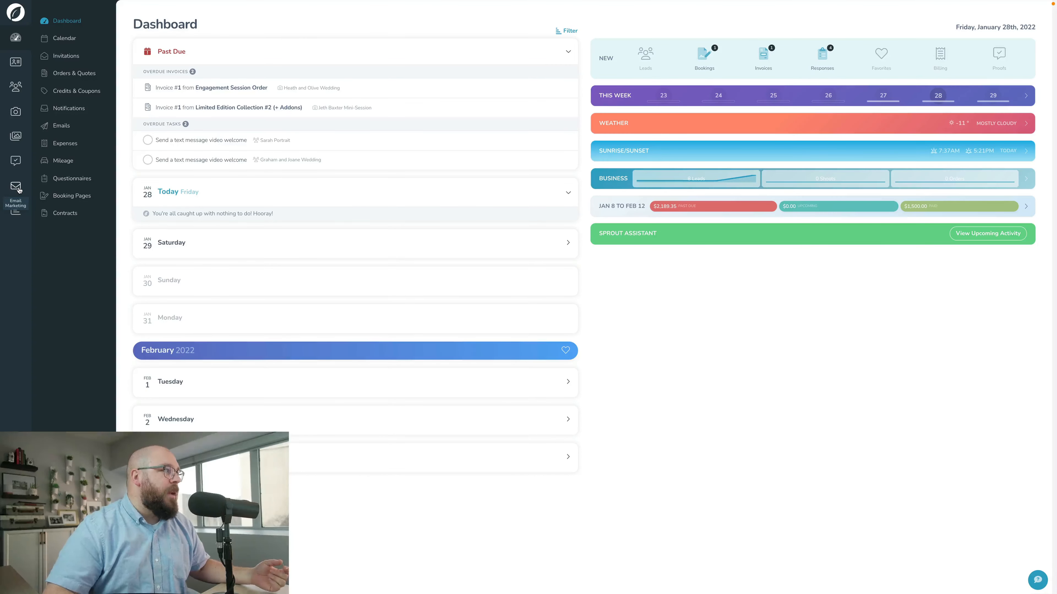
Step: Go to the Email Marketing area from the dashboard
left_click(15, 188)
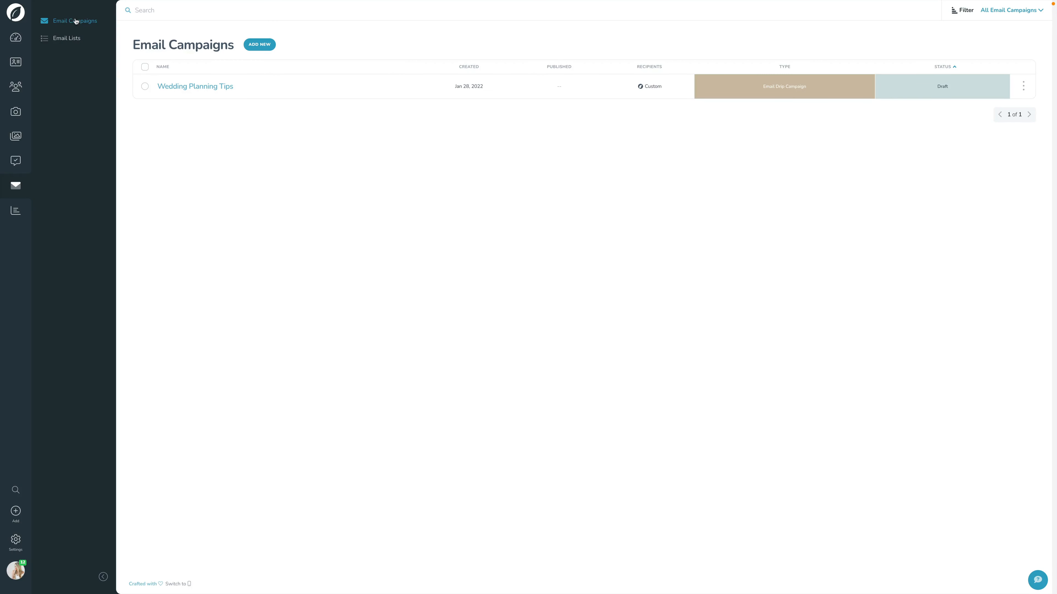
Step: Switch to the Email Lists page listing Wedding Planning Tips
left_click(66, 38)
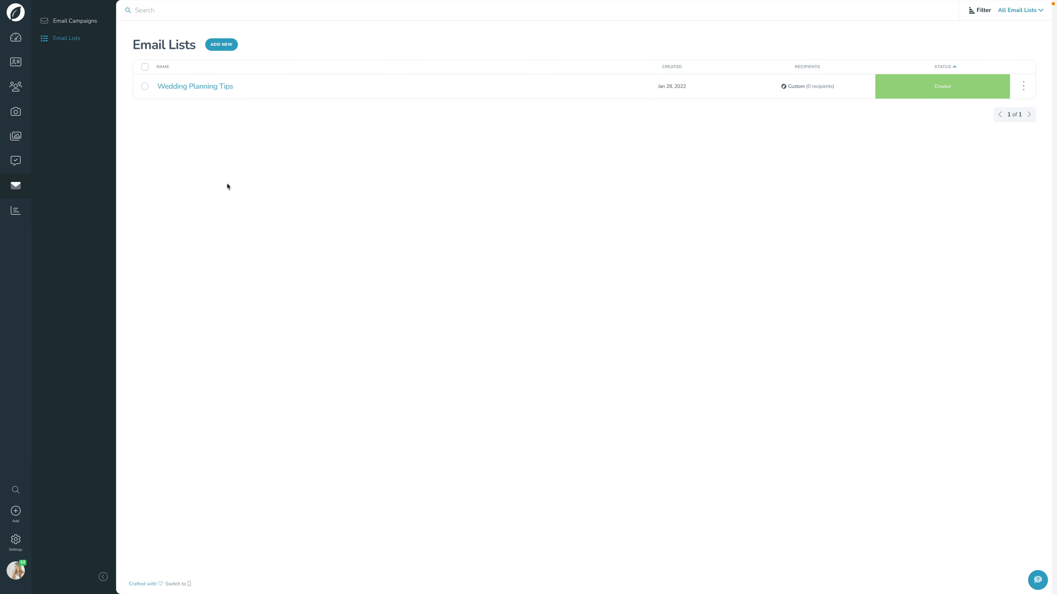
mouse_move(205, 153)
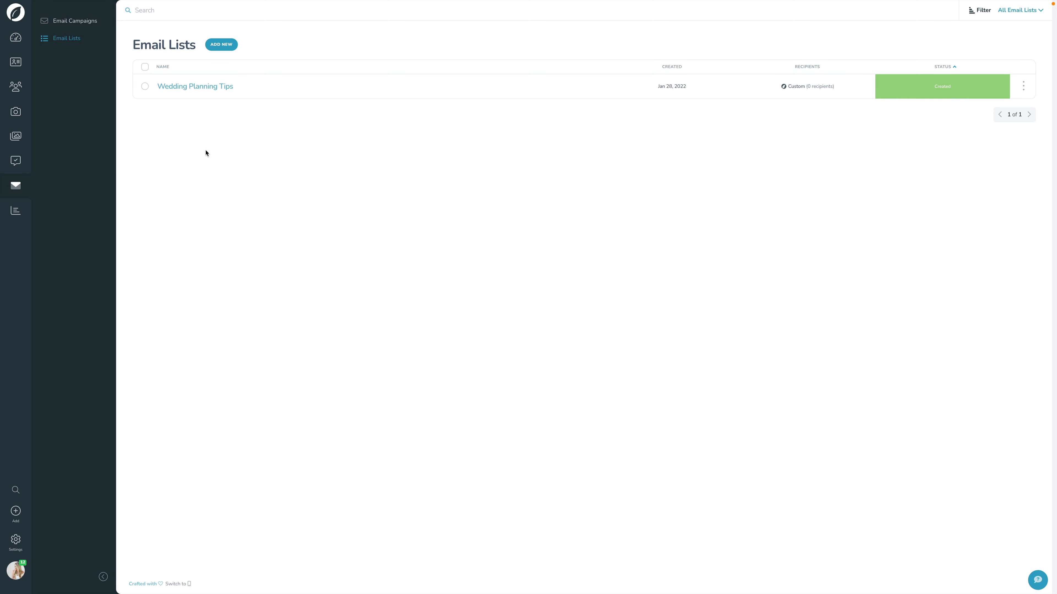
mouse_move(205, 92)
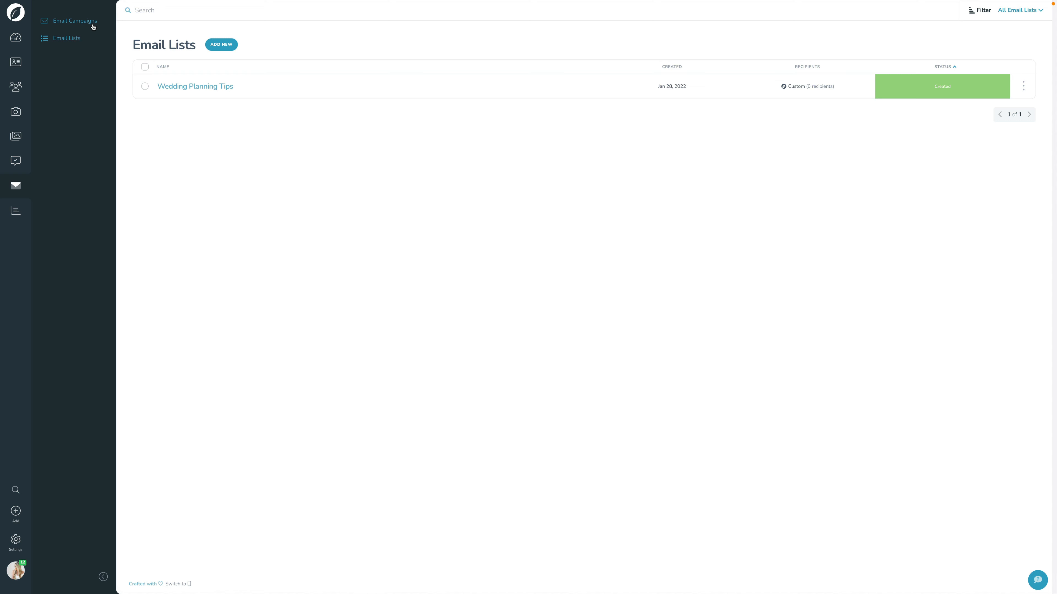
left_click(75, 21)
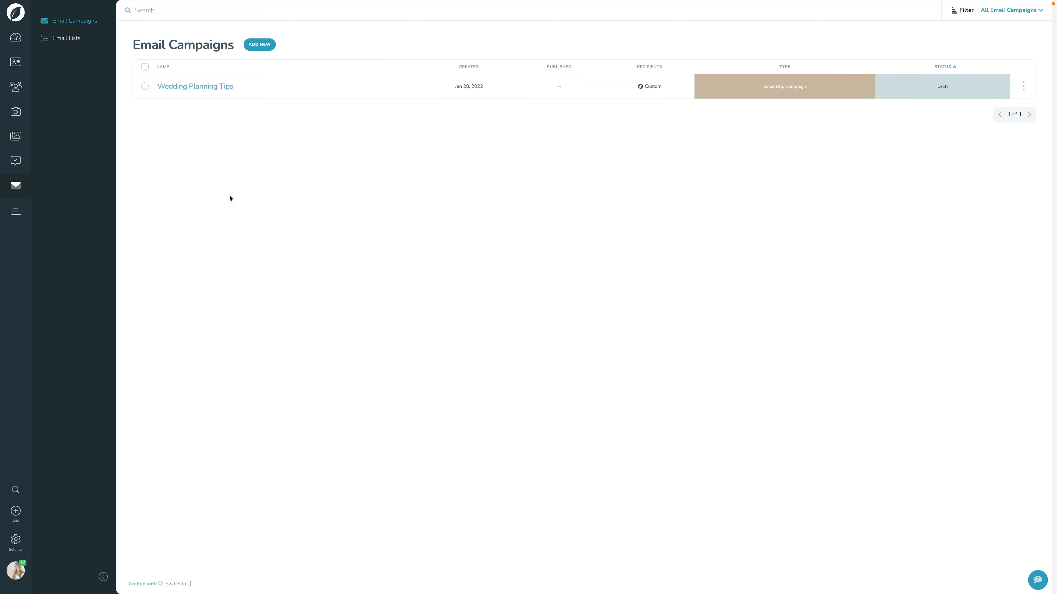
left_click(66, 38)
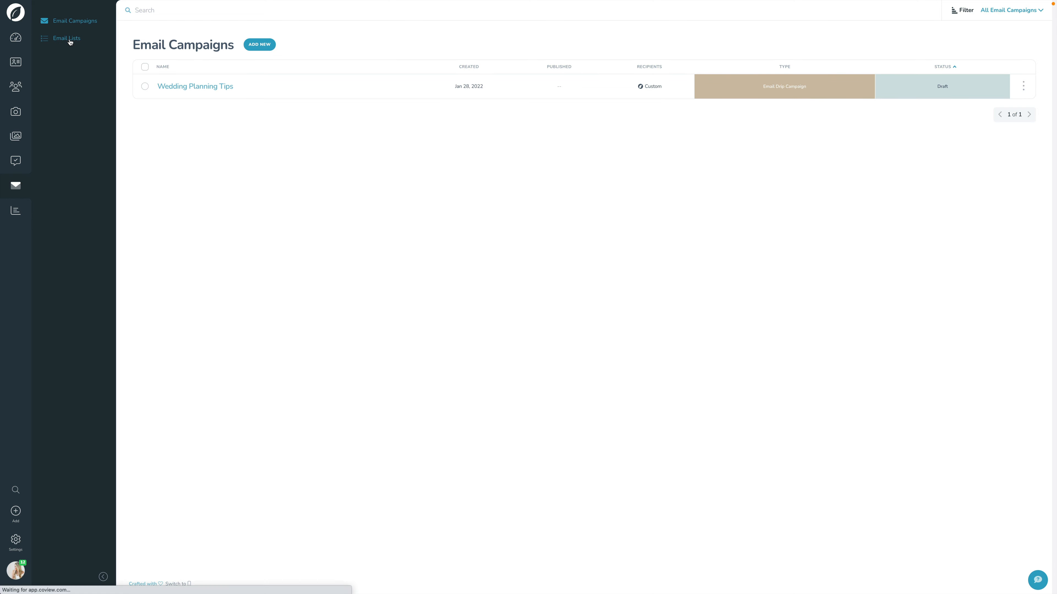
left_click(66, 38)
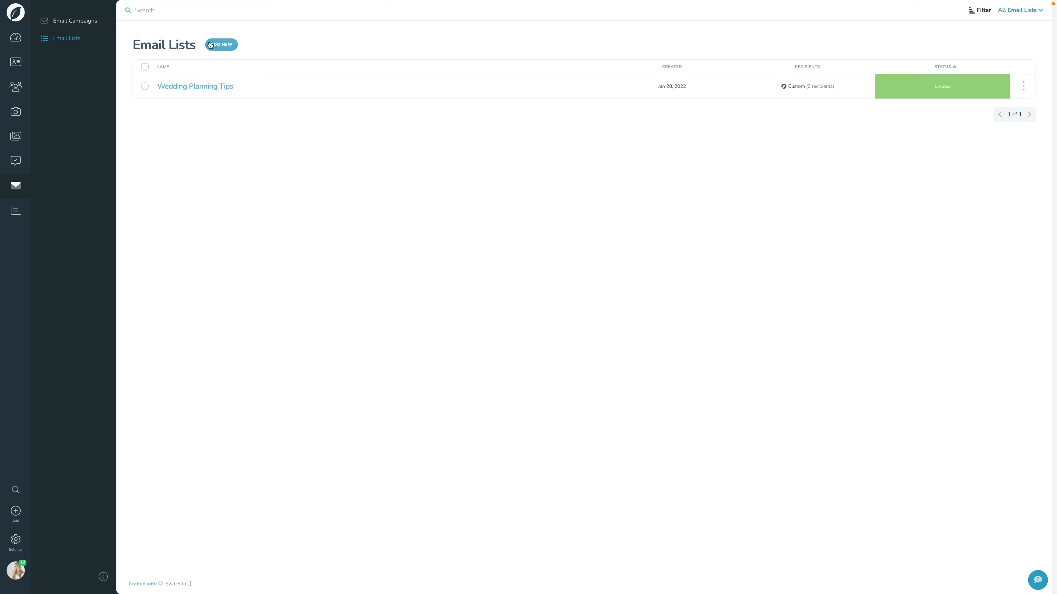
Step: Create a new list named 'My Test List' with contacts auto-added from Shoots
left_click(220, 45)
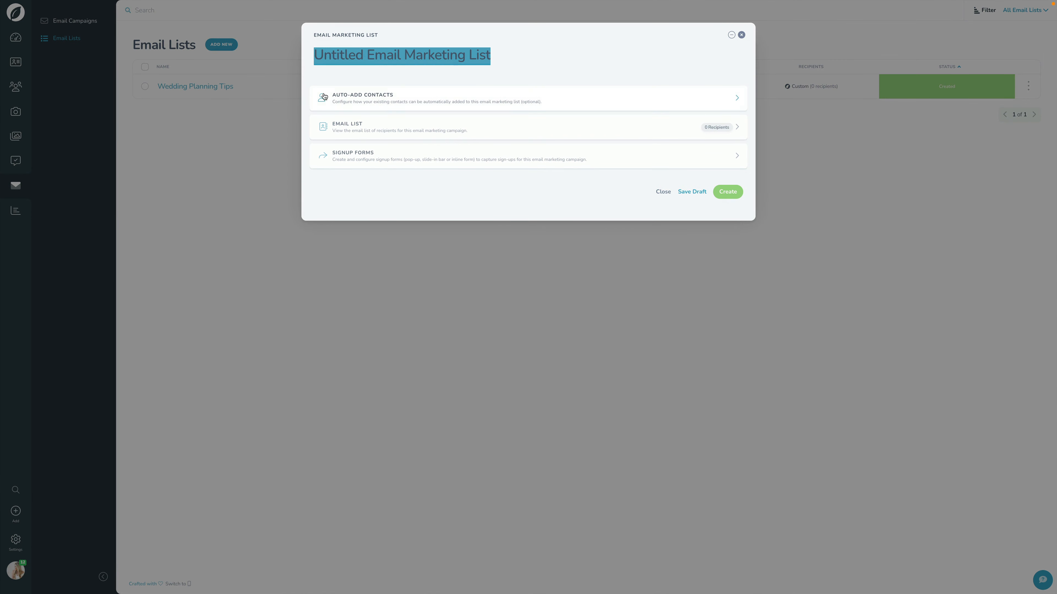
type("My Test List")
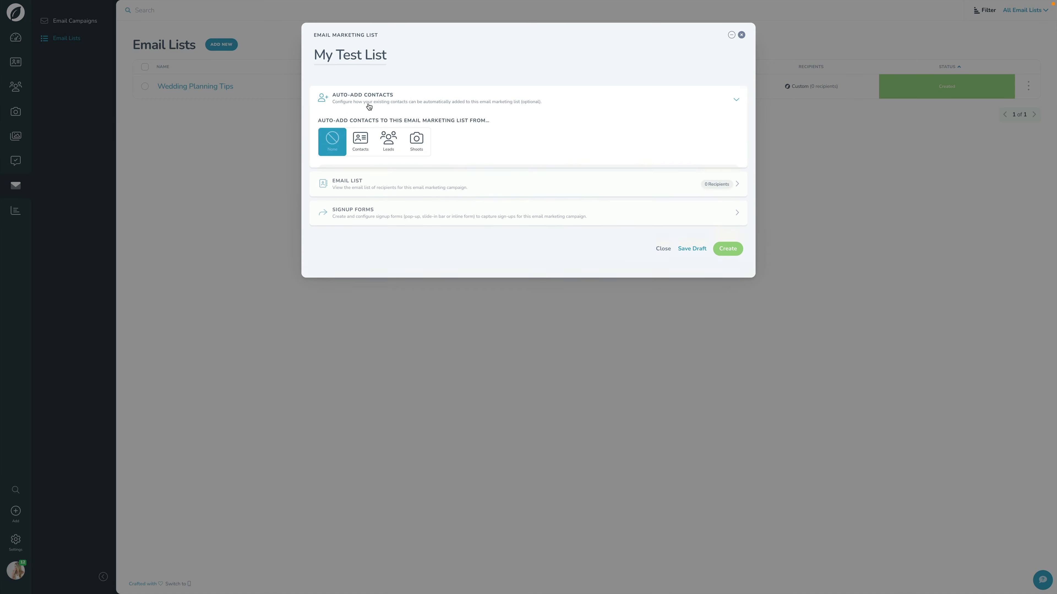
left_click(331, 142)
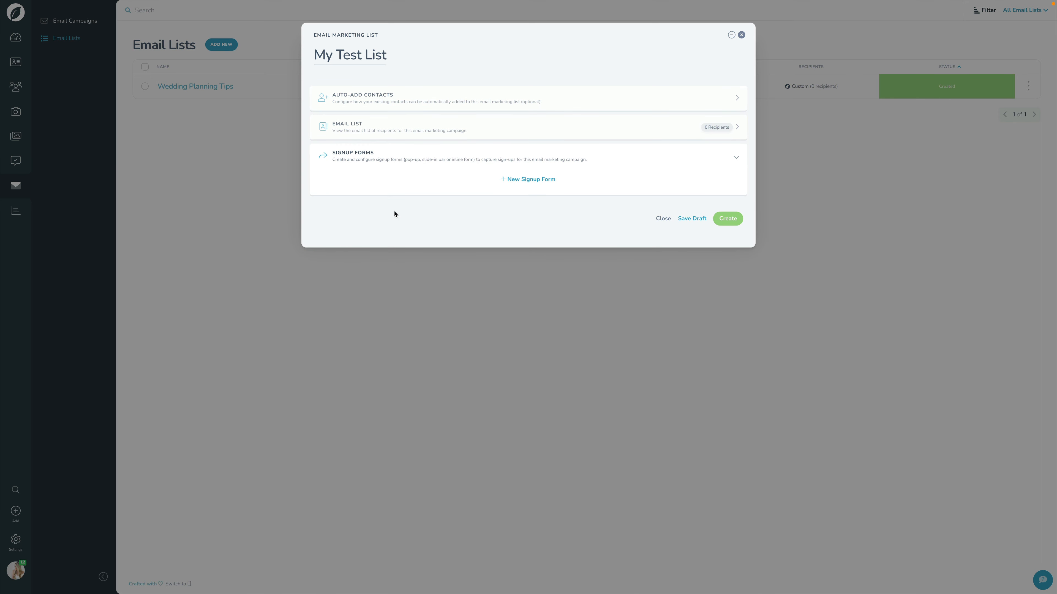
mouse_move(468, 181)
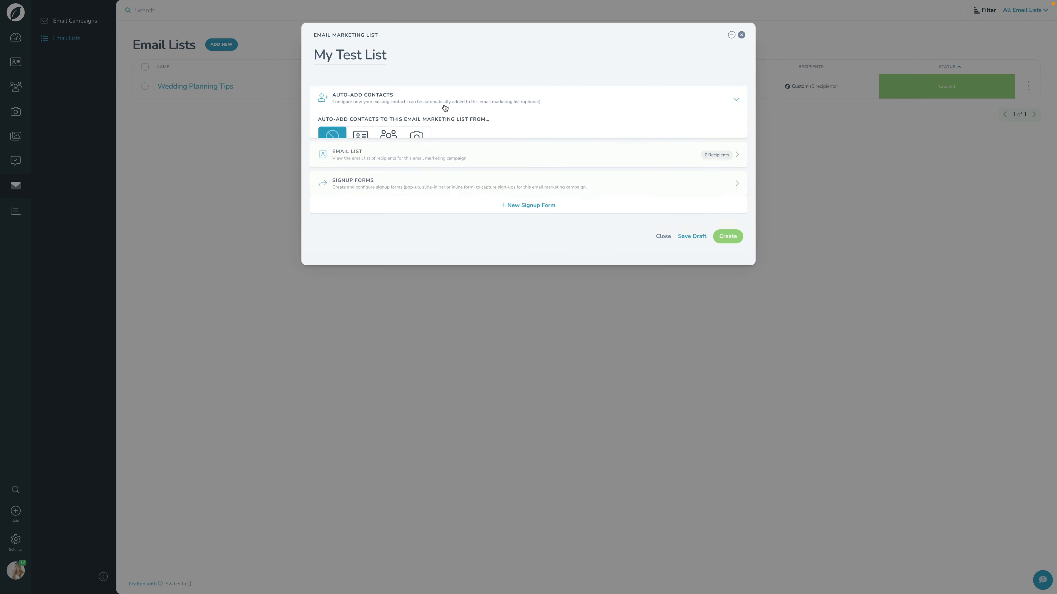
left_click(360, 142)
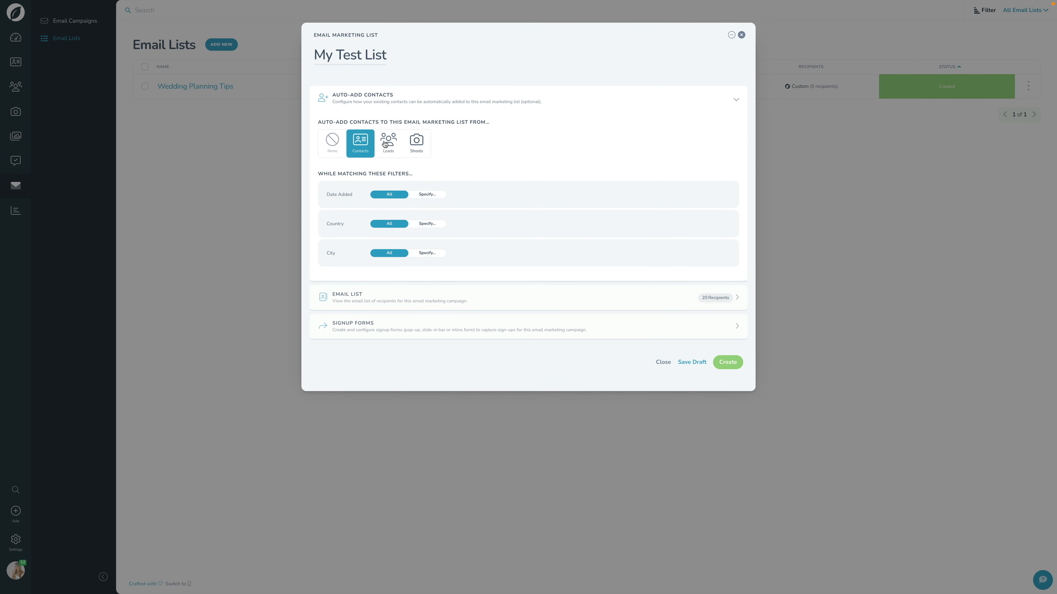
left_click(388, 143)
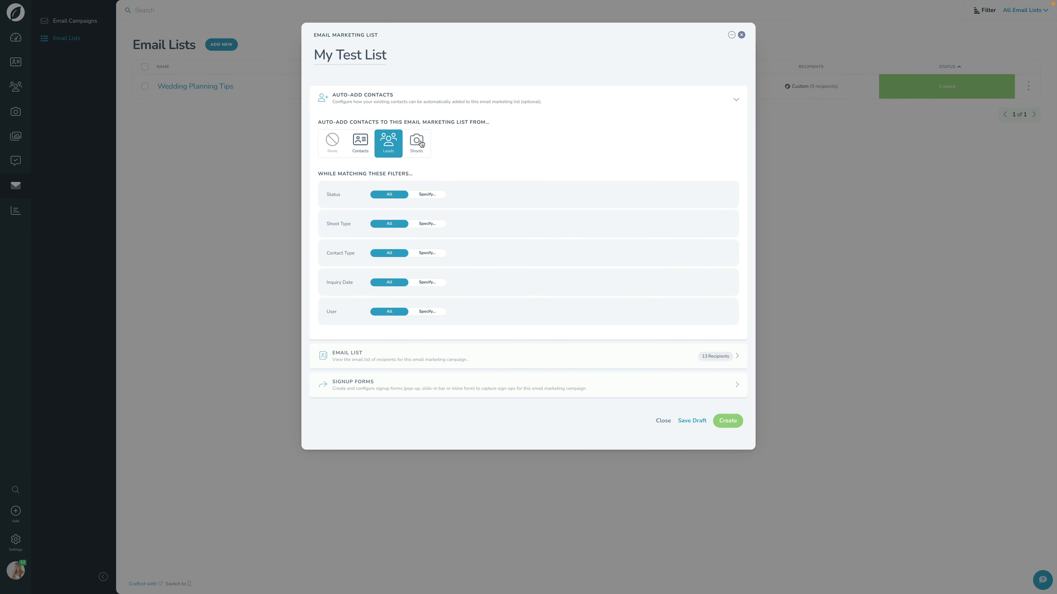
left_click(416, 143)
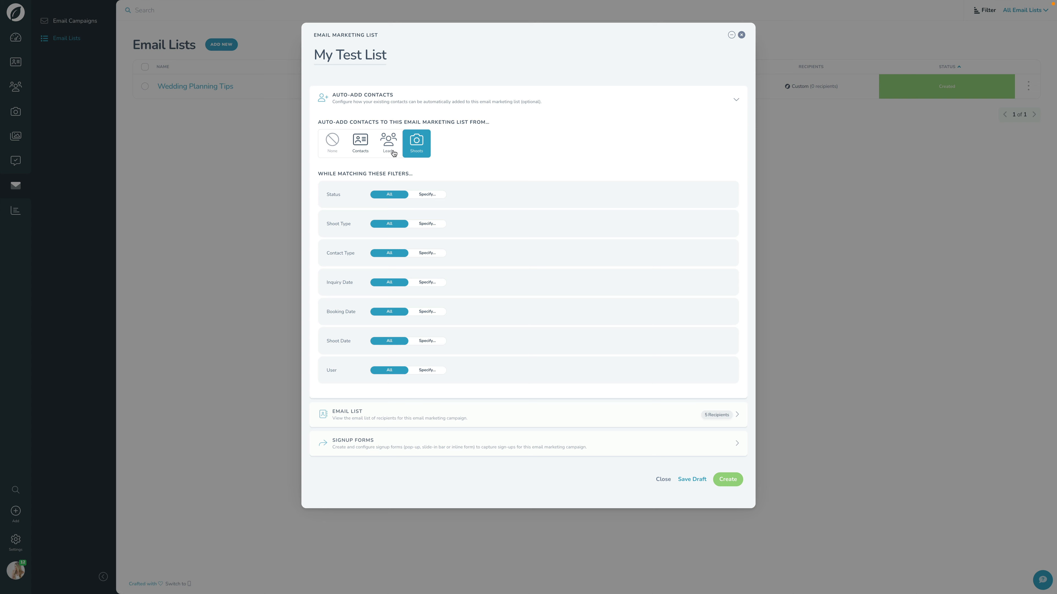
Step: Auto-add Leads filtered to the Wedding shoot type with a specific inquiry date range
left_click(388, 143)
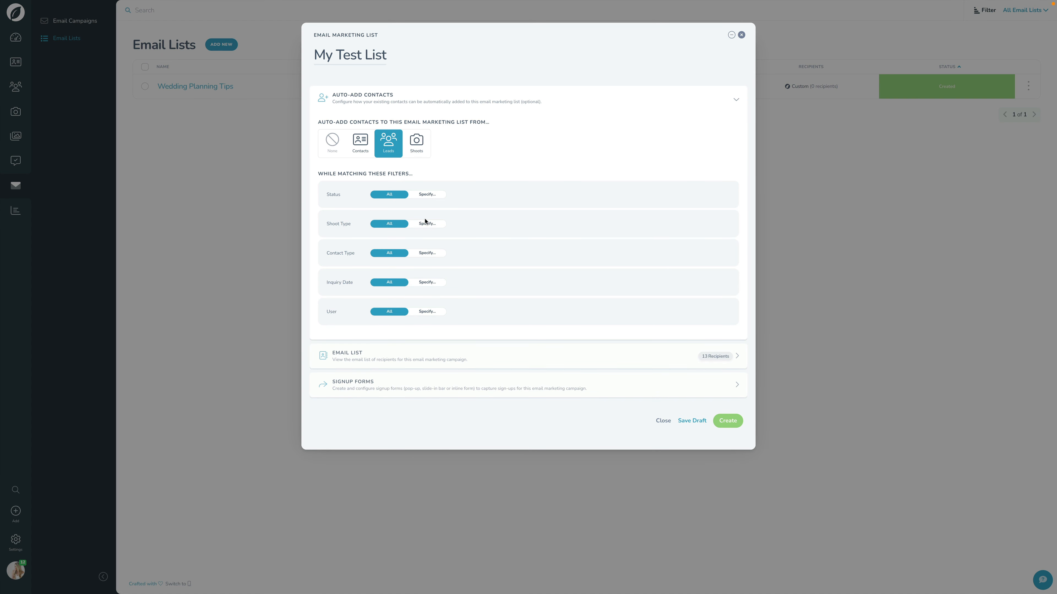
left_click(426, 223)
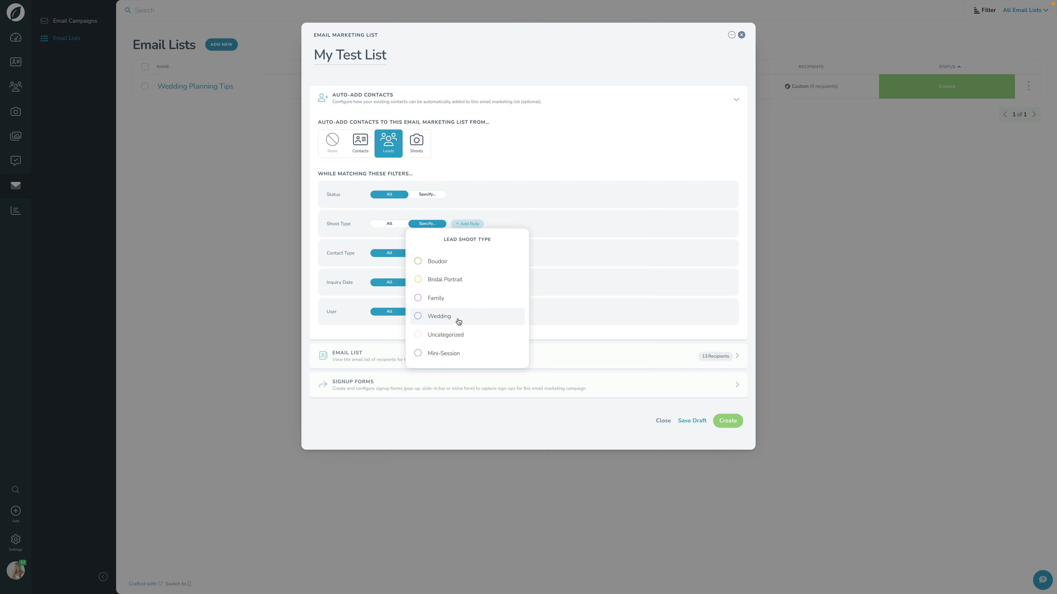
left_click(438, 315)
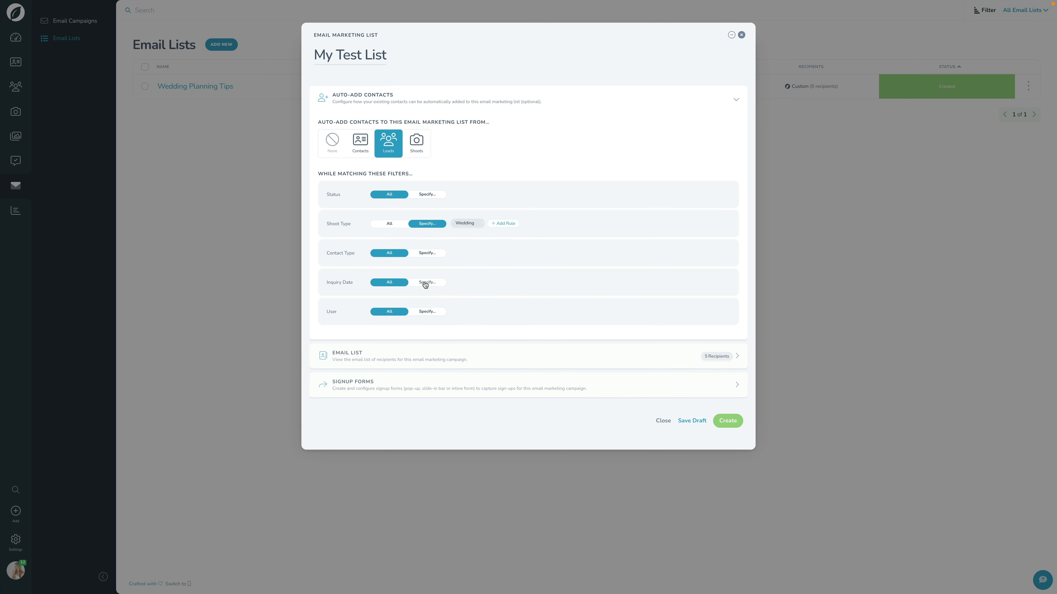
left_click(427, 282)
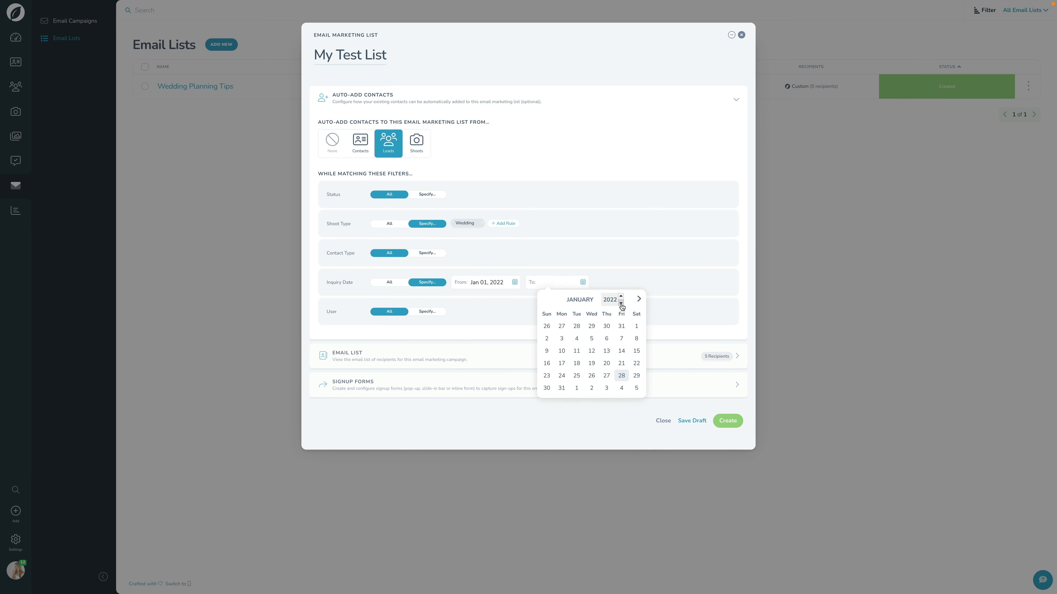
Step: Set the inquiry date range to end on Dec 31, 2022
left_click(638, 298)
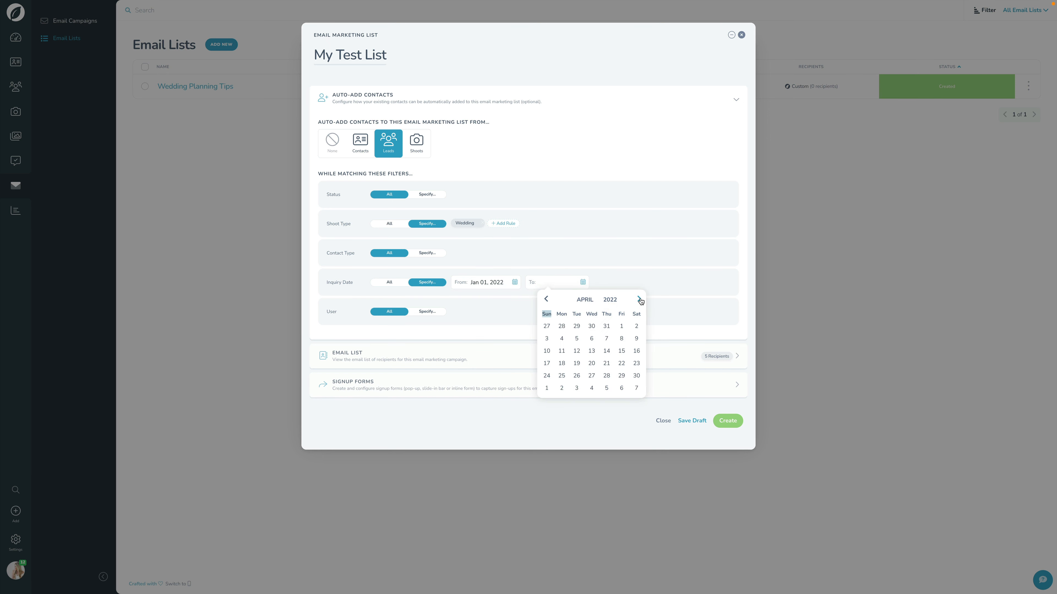
left_click(638, 299)
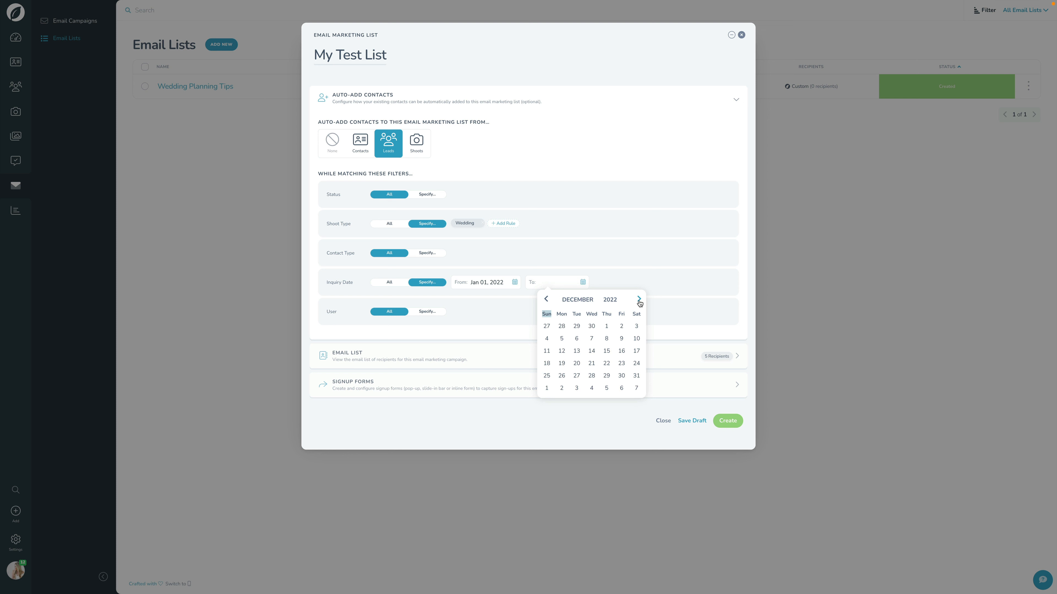
left_click(636, 375)
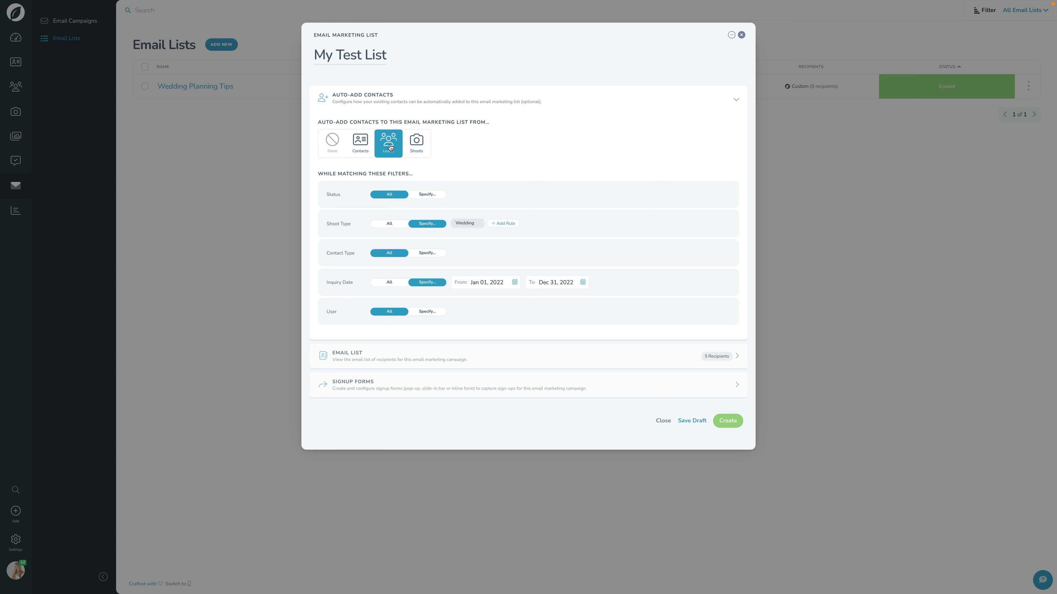
left_click(389, 142)
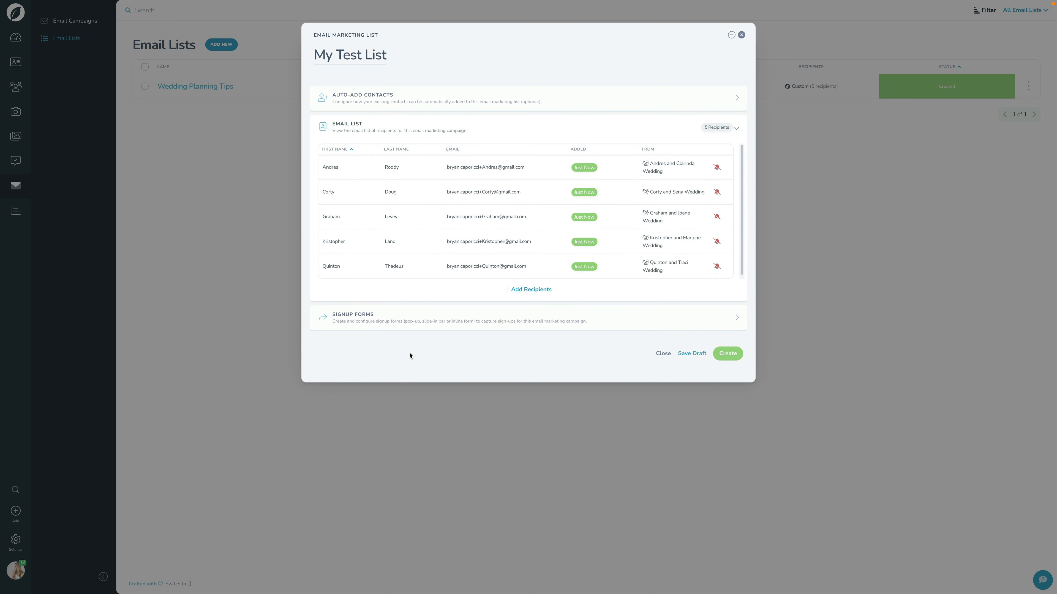
mouse_move(539, 201)
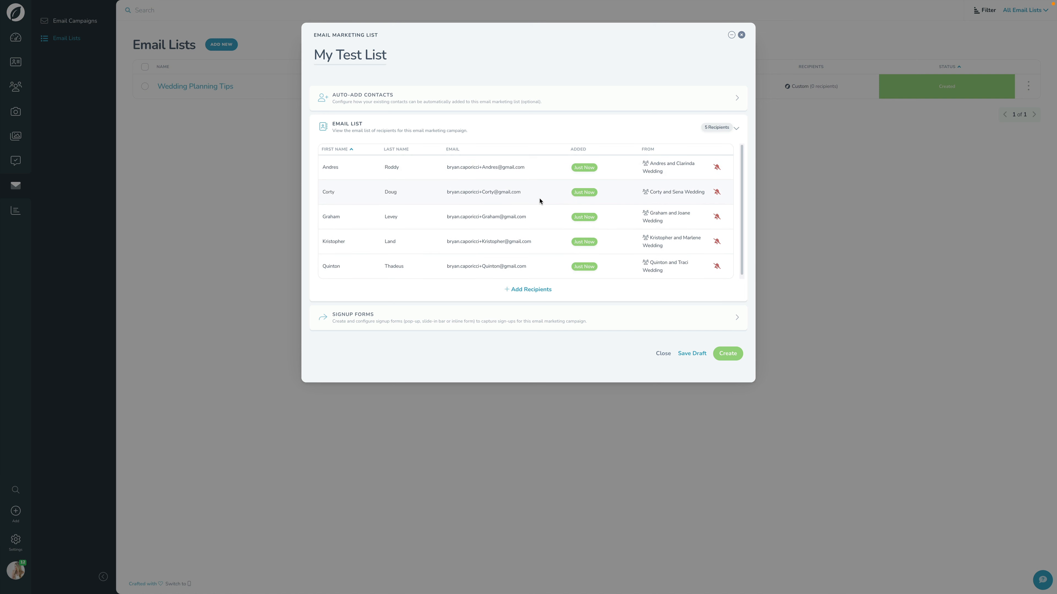
mouse_move(449, 209)
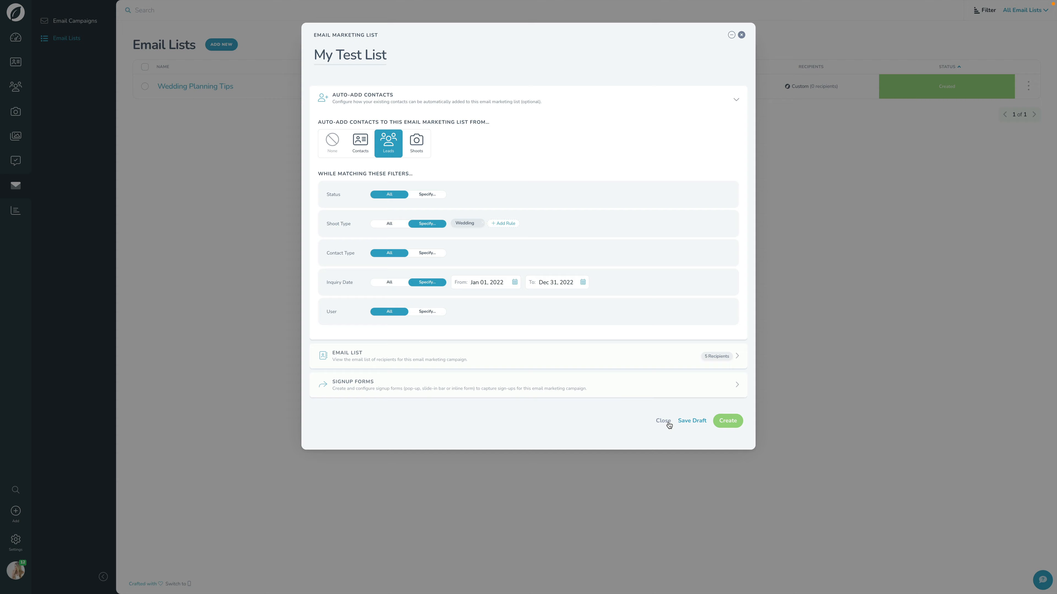
left_click(663, 420)
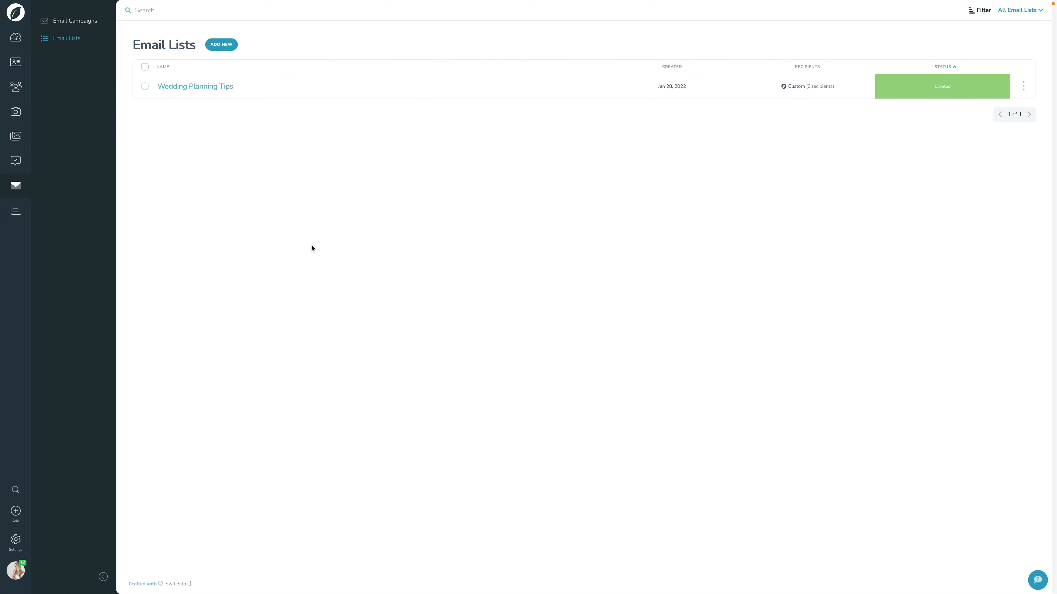
Step: Return to Email Campaigns and bring up the Add New campaign type choices
left_click(74, 21)
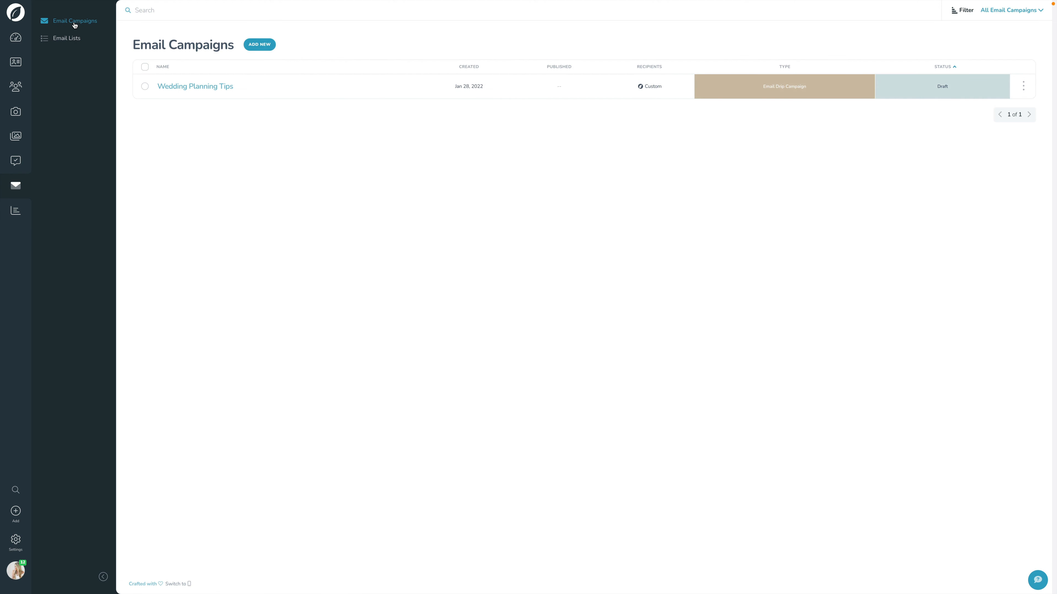
left_click(259, 45)
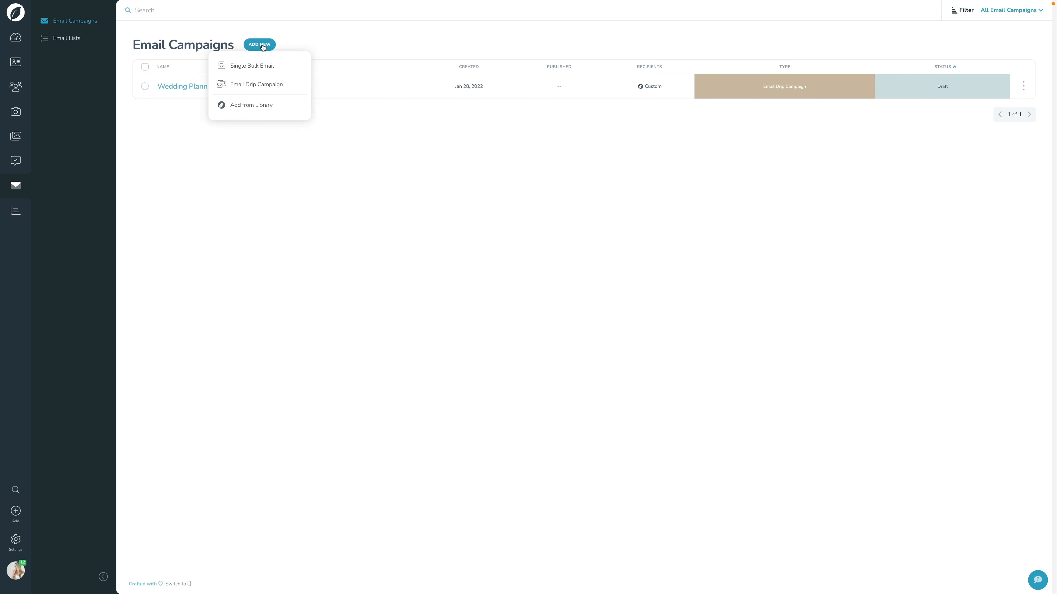
mouse_move(260, 66)
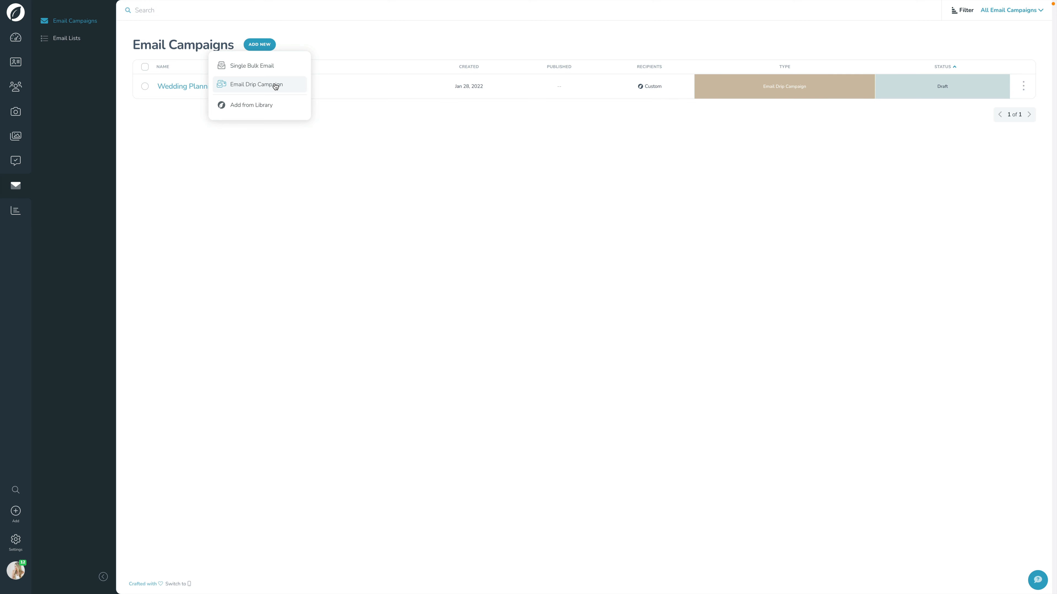
Step: Start a new Email Drip Campaign sourcing contacts from a custom list
left_click(256, 85)
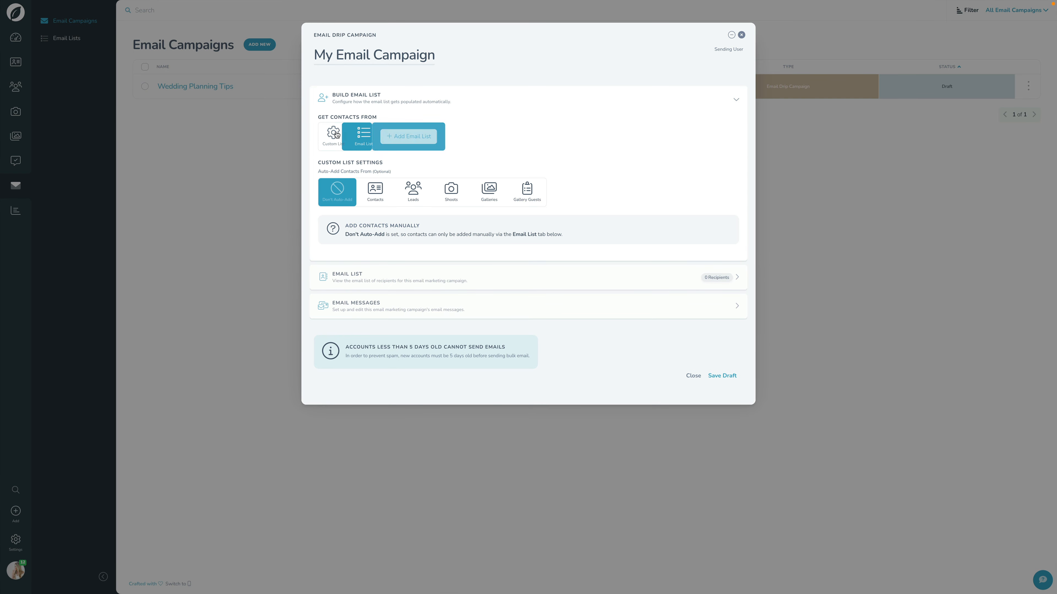
left_click(333, 136)
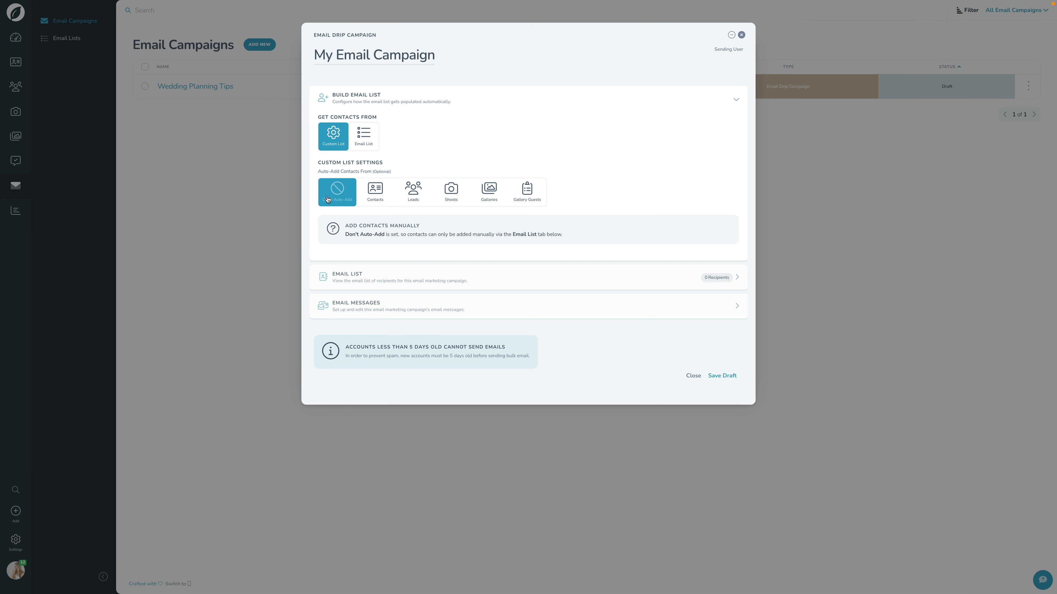
left_click(337, 192)
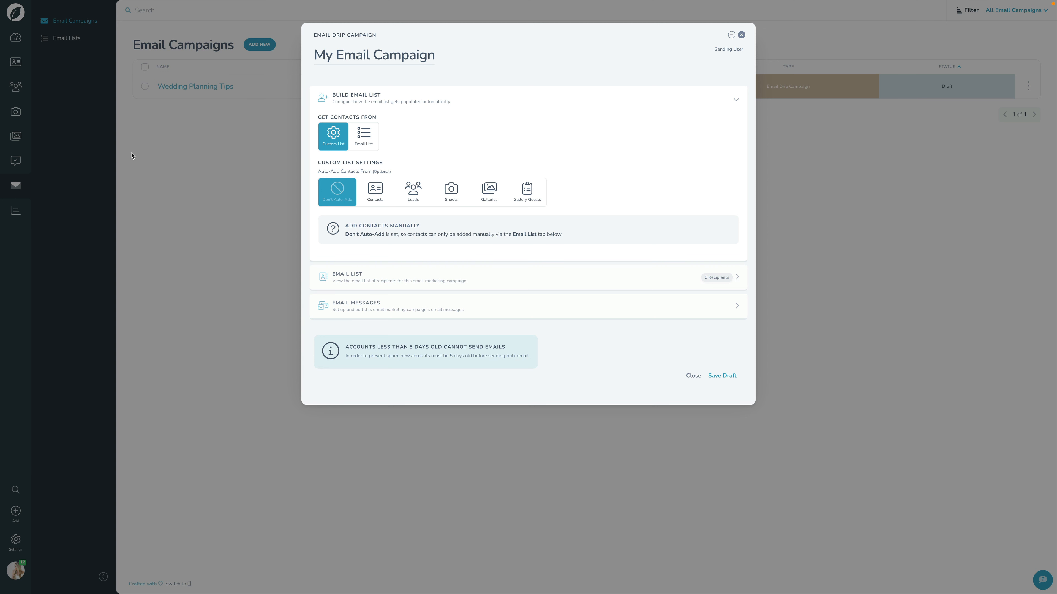
mouse_move(327, 161)
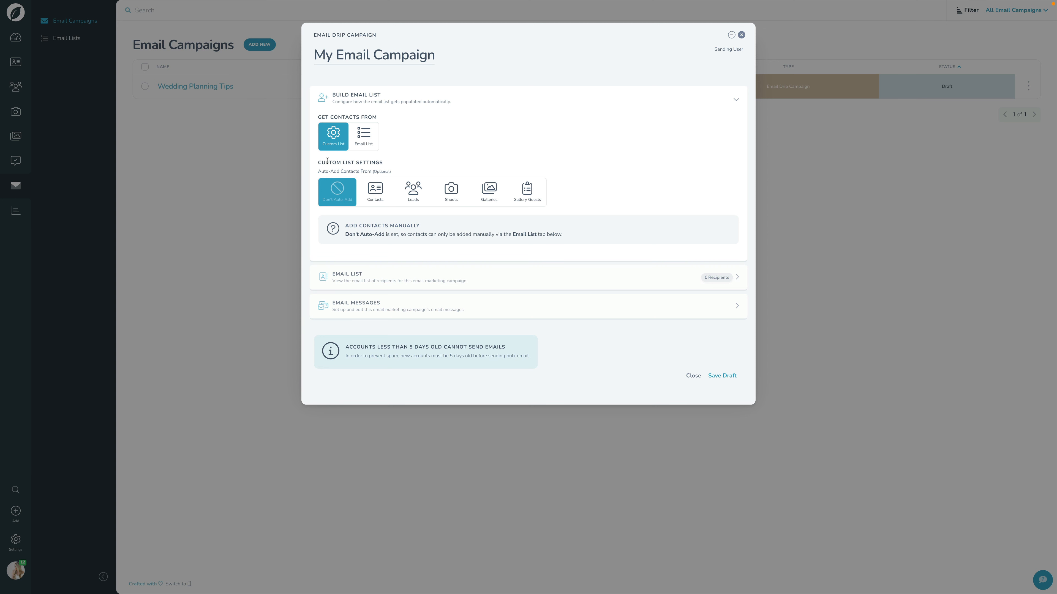
Step: Switch the source to the Wedding Planning Tips email list, overwriting existing settings
left_click(363, 136)
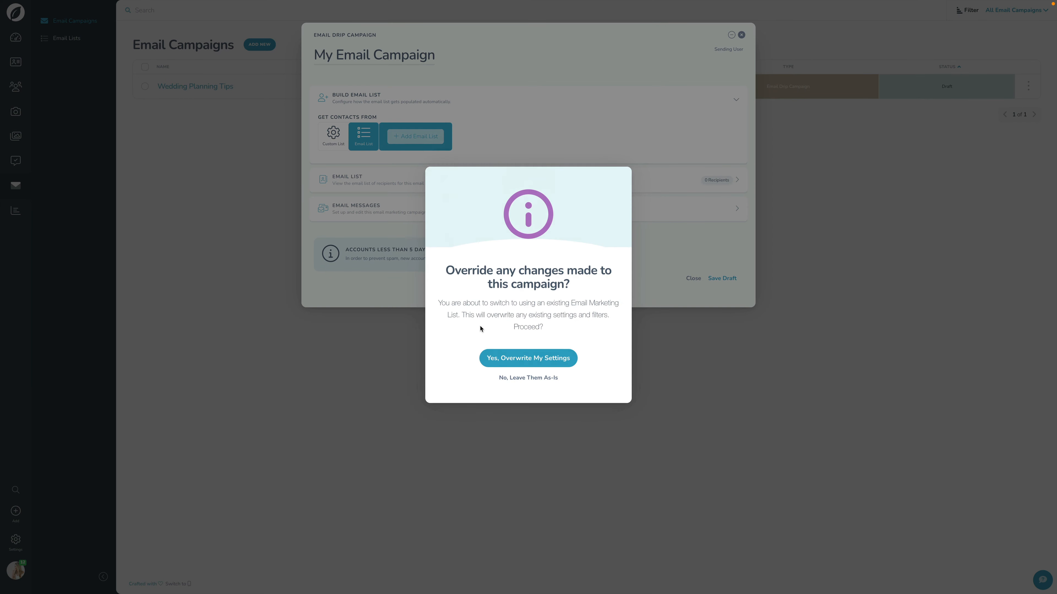
left_click(528, 358)
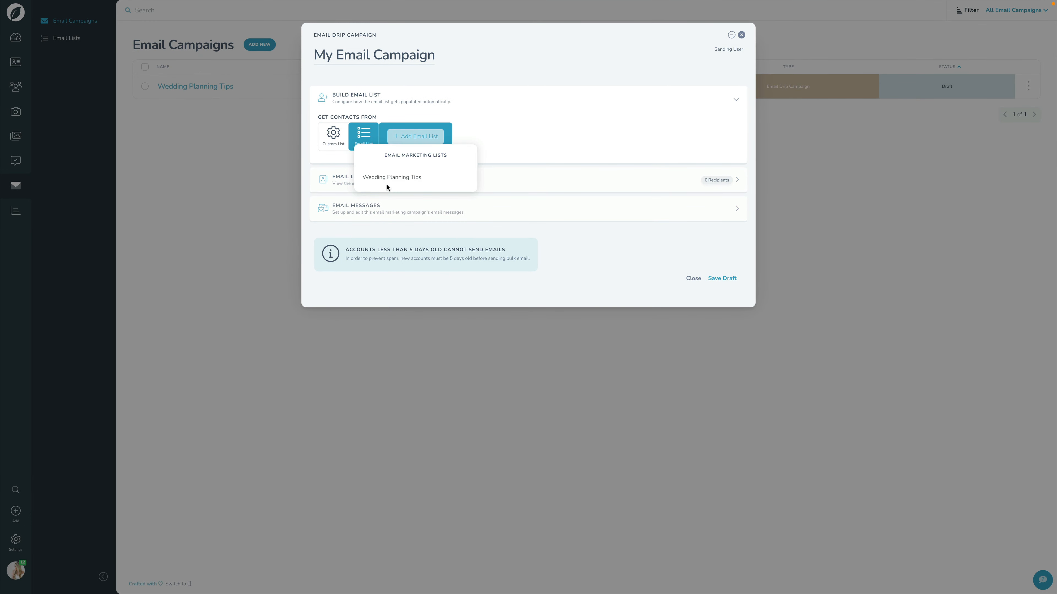
left_click(391, 176)
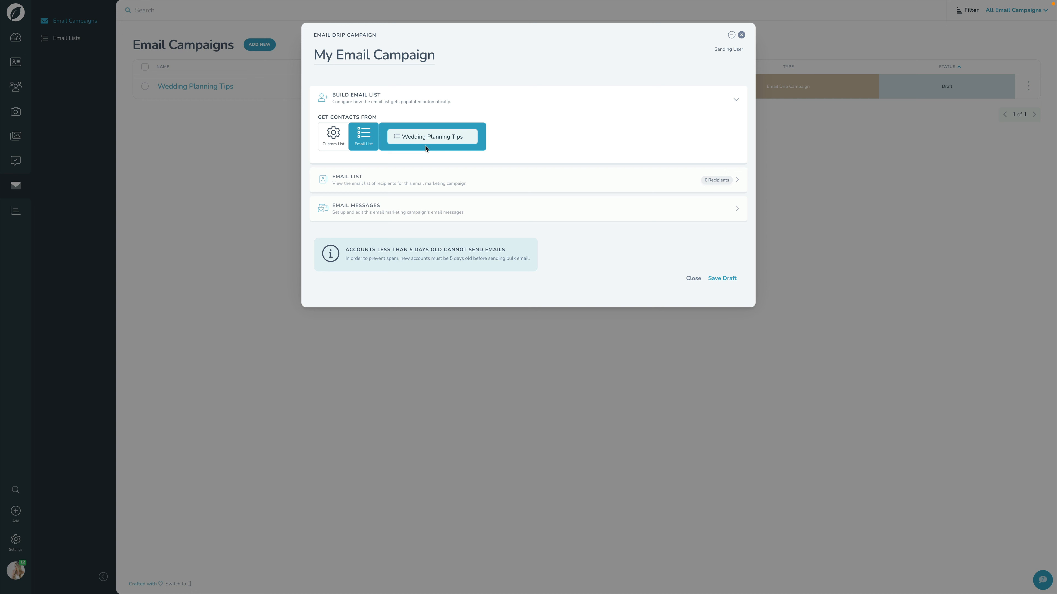
mouse_move(392, 206)
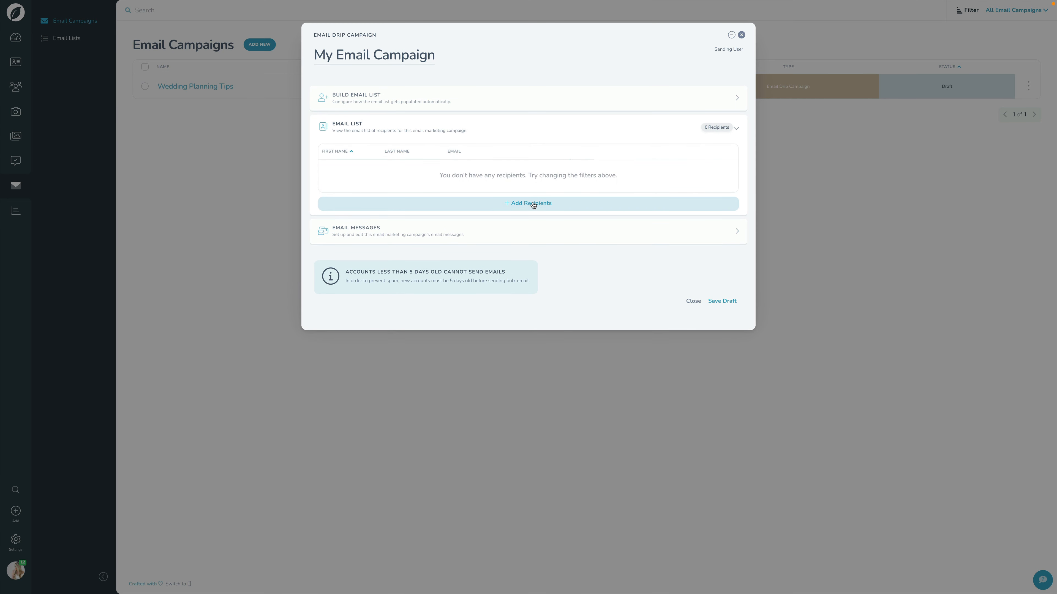
Step: Dismiss the add-recipients options and expand the Email Messages section
left_click(528, 203)
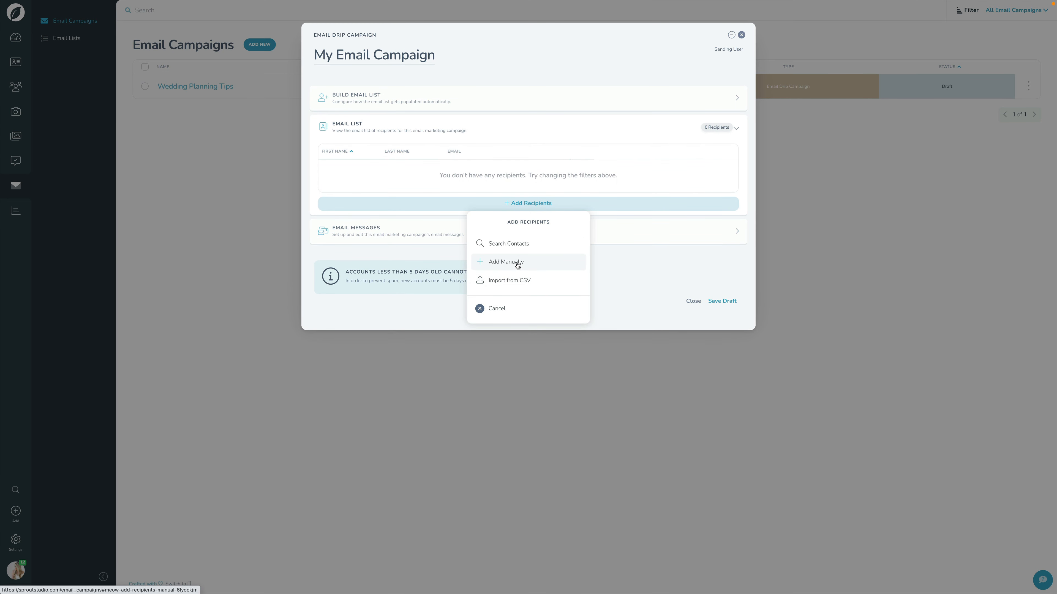
mouse_move(508, 262)
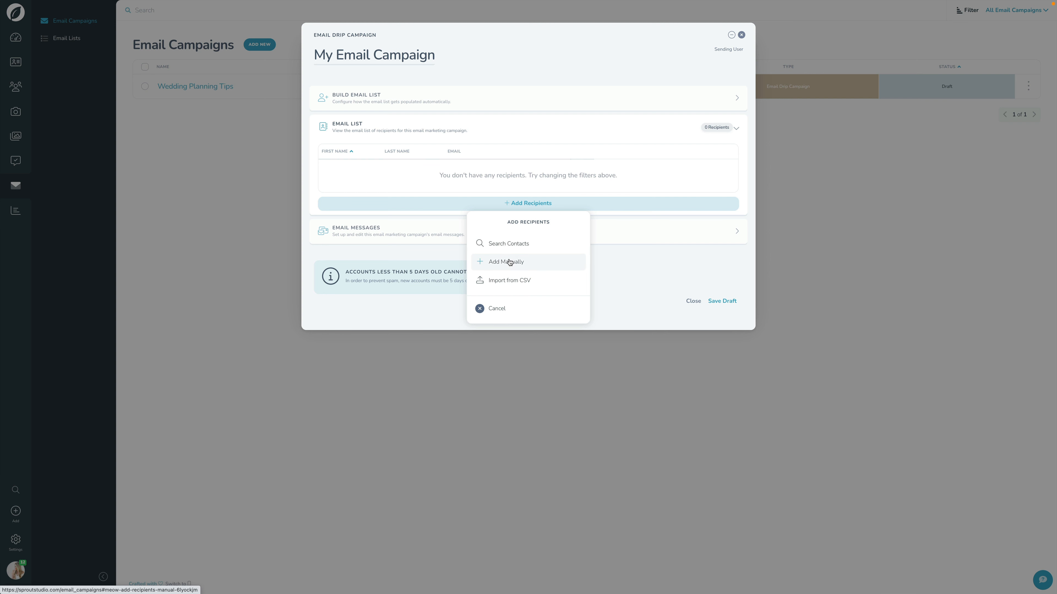
mouse_move(507, 265)
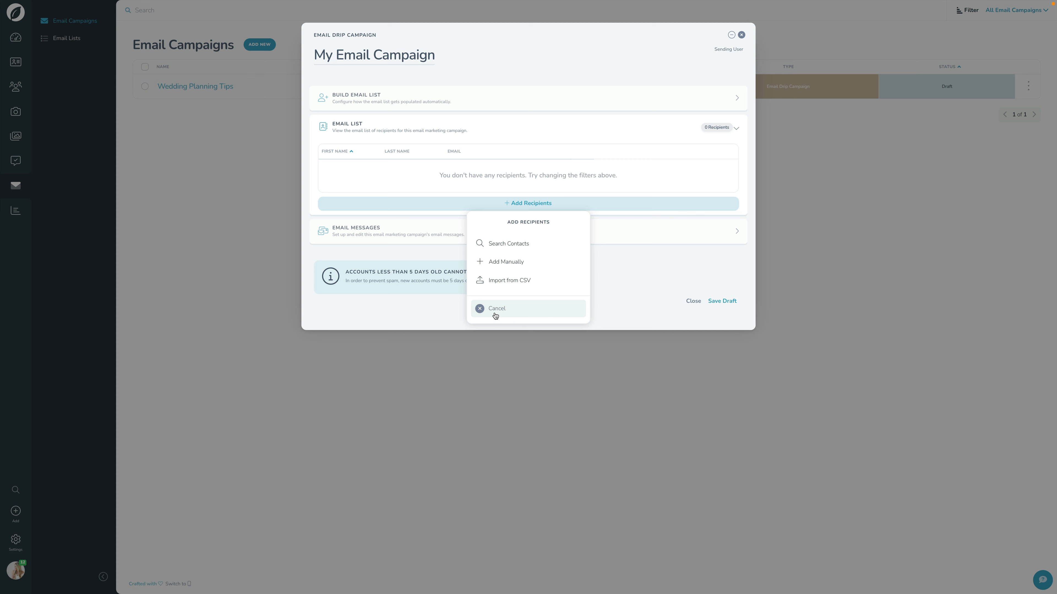
left_click(496, 308)
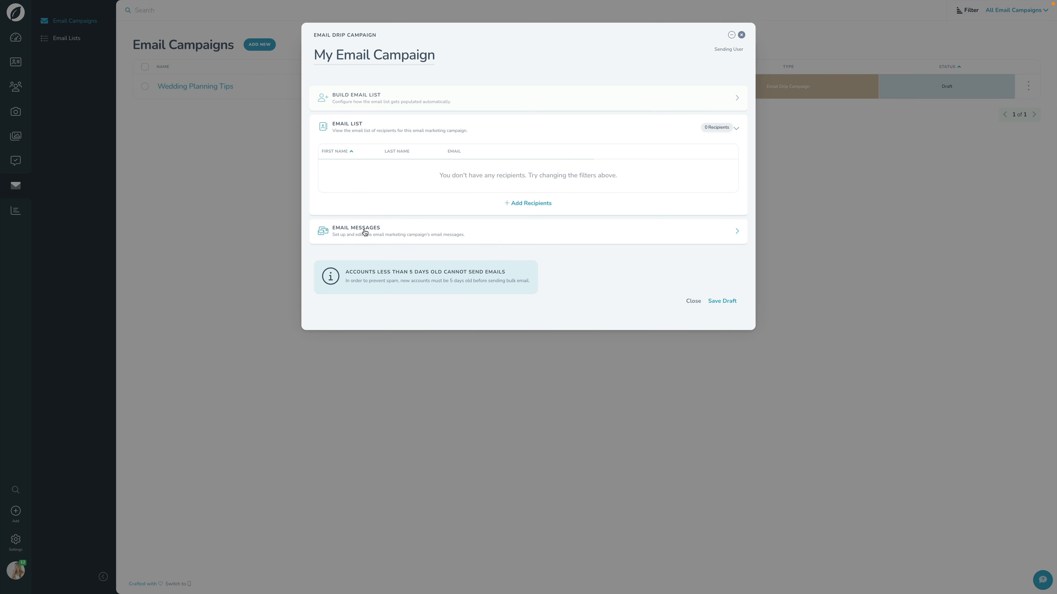
left_click(528, 127)
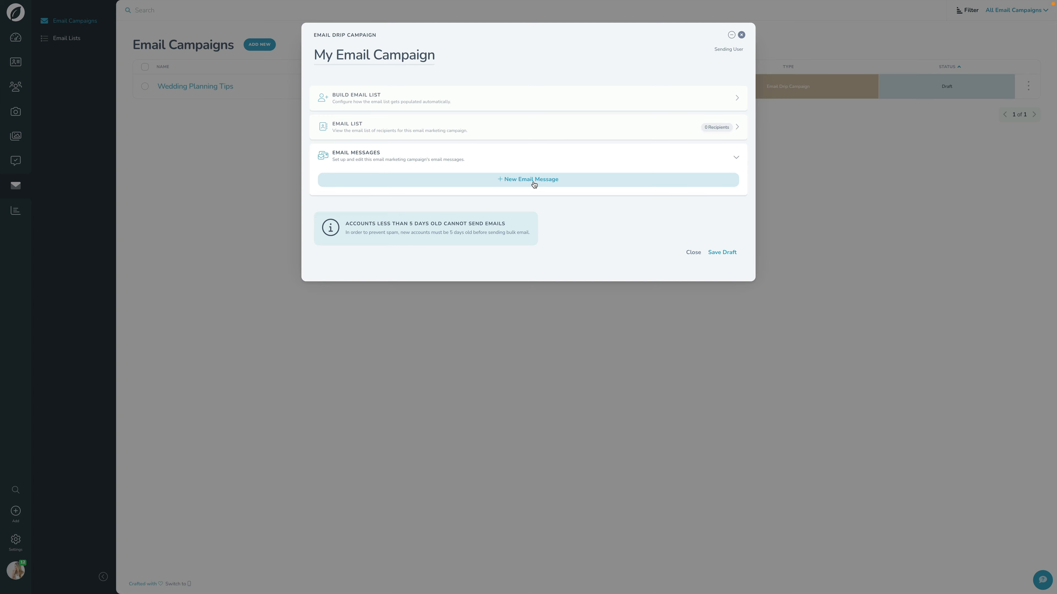
Step: Add Email #1 (saved from the editor), then Email #2 and Email #3 to the campaign
left_click(527, 179)
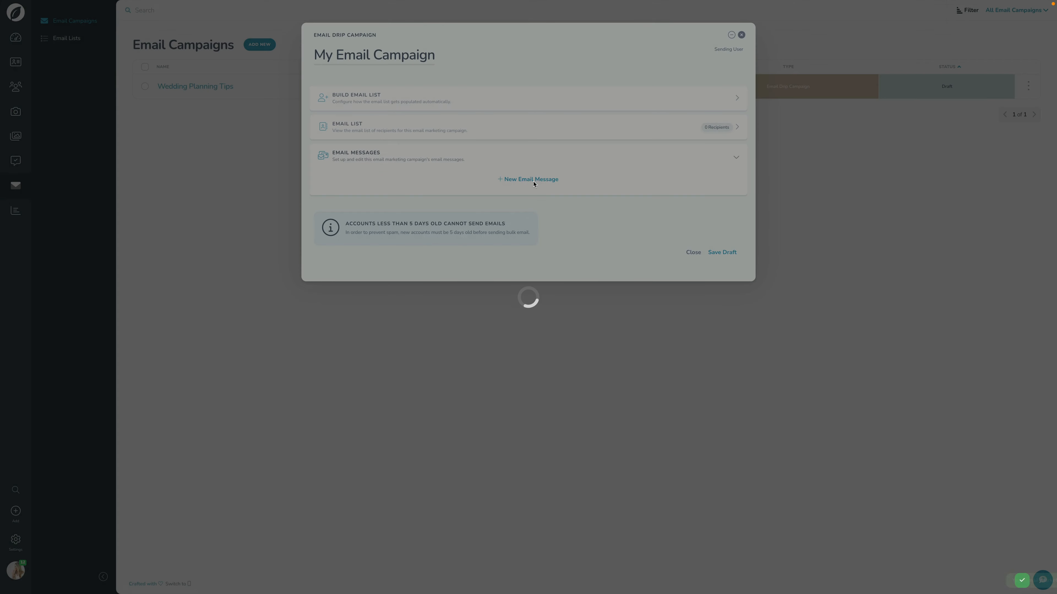
left_click(528, 180)
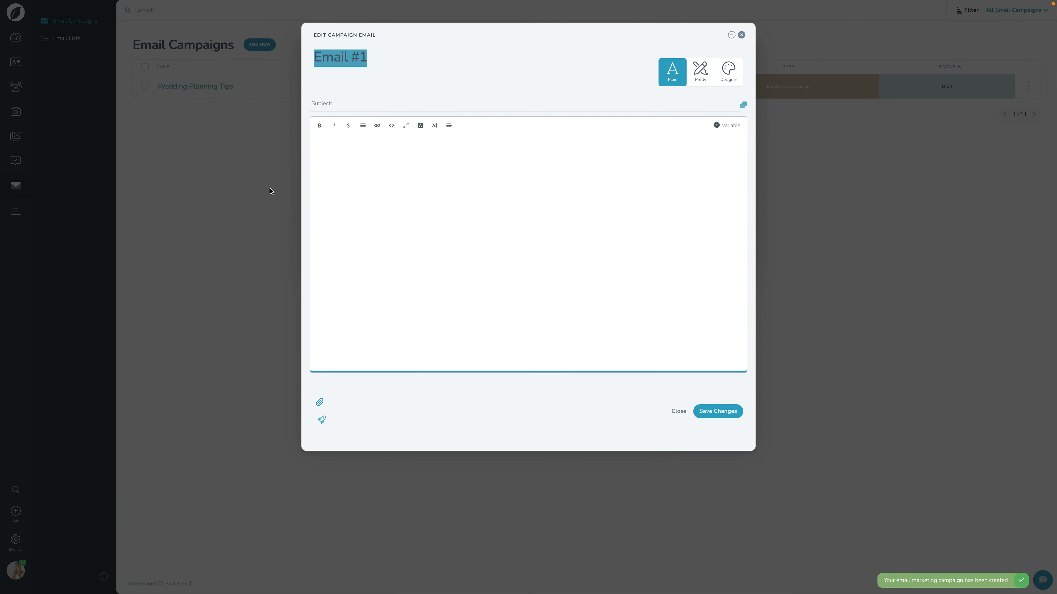
left_click(717, 411)
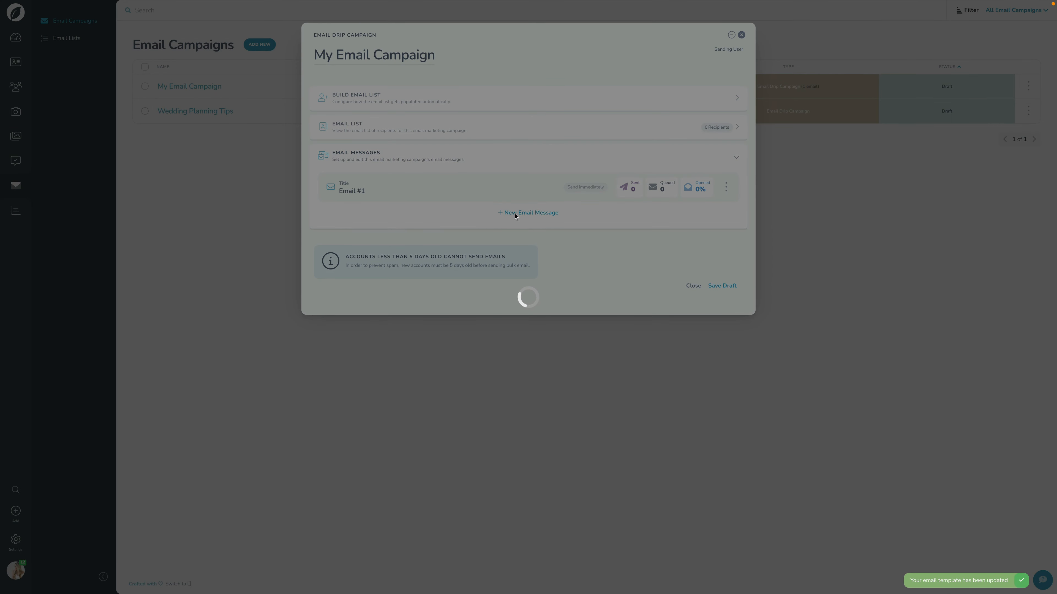
left_click(529, 213)
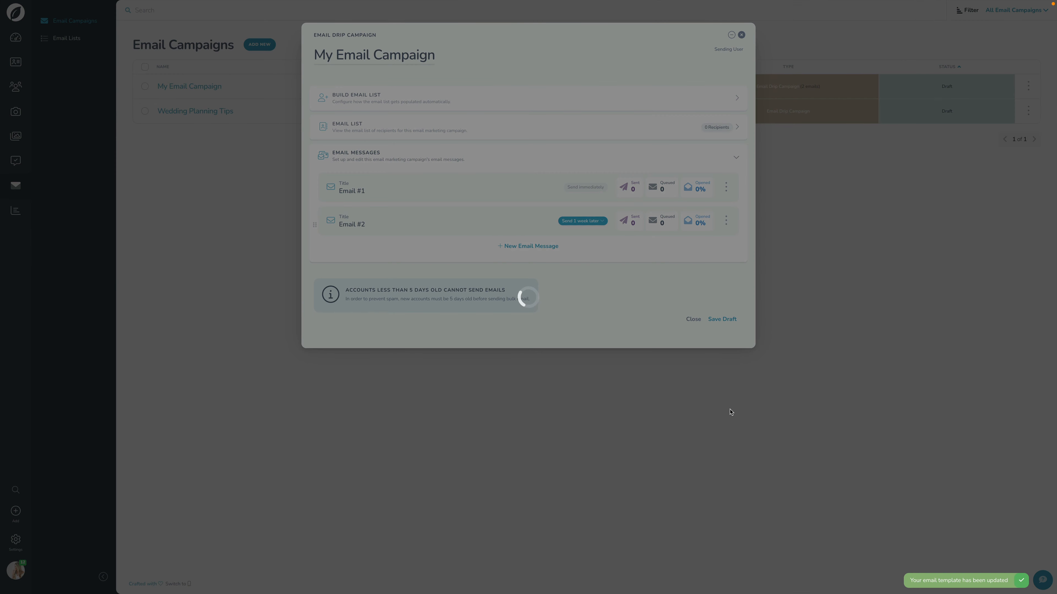
left_click(528, 246)
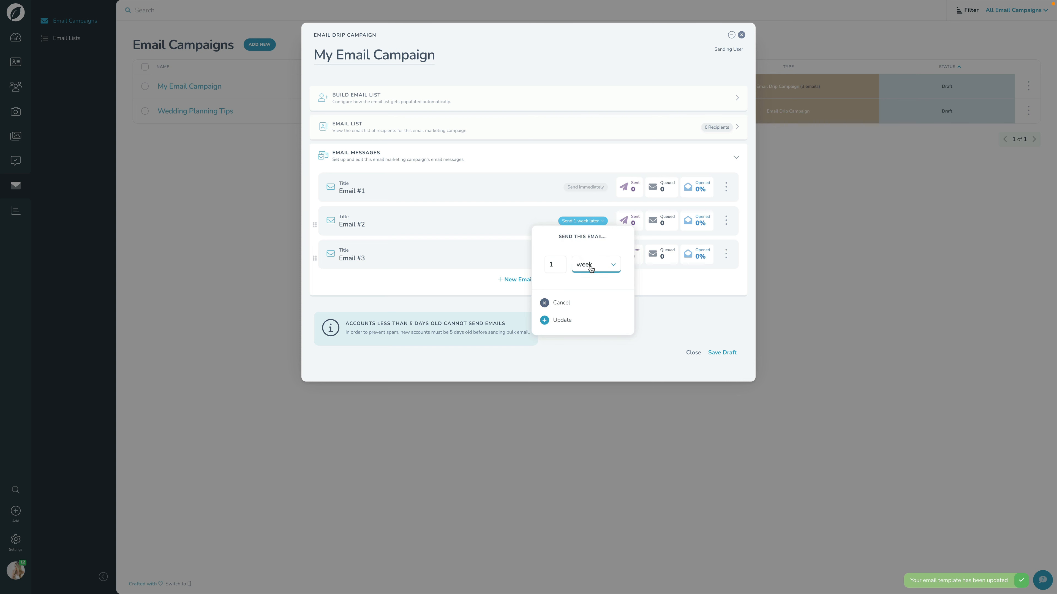
Step: Schedule Email #2 one day later and Email #3 two weeks later
left_click(594, 264)
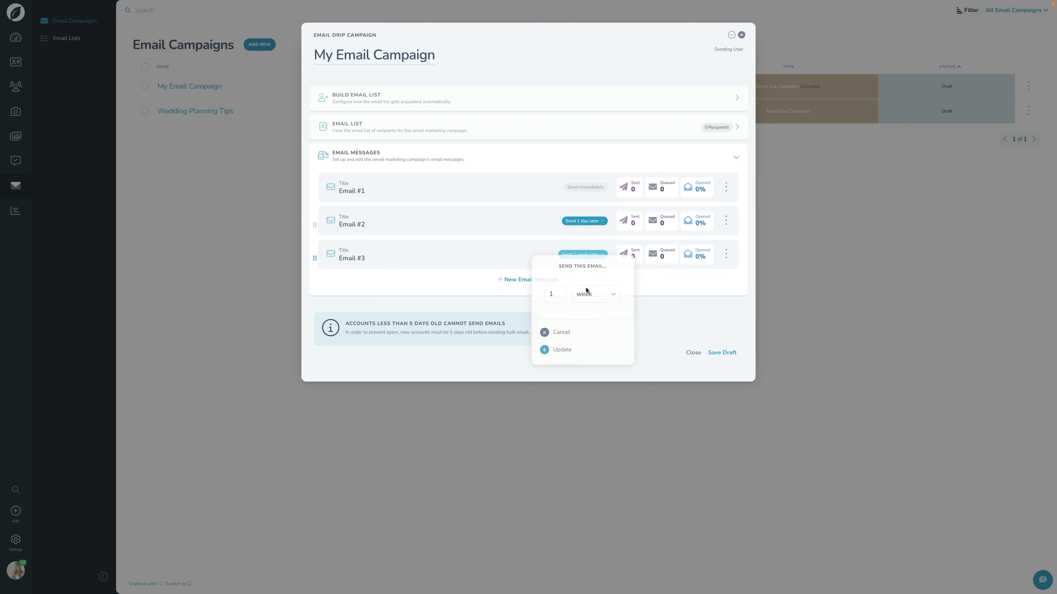
type("2")
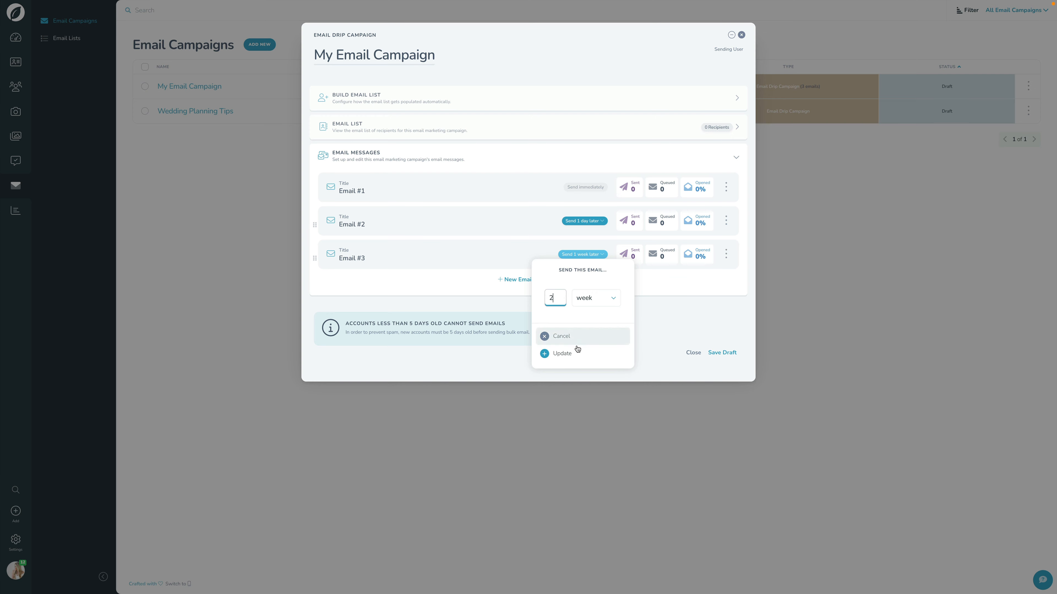
left_click(561, 354)
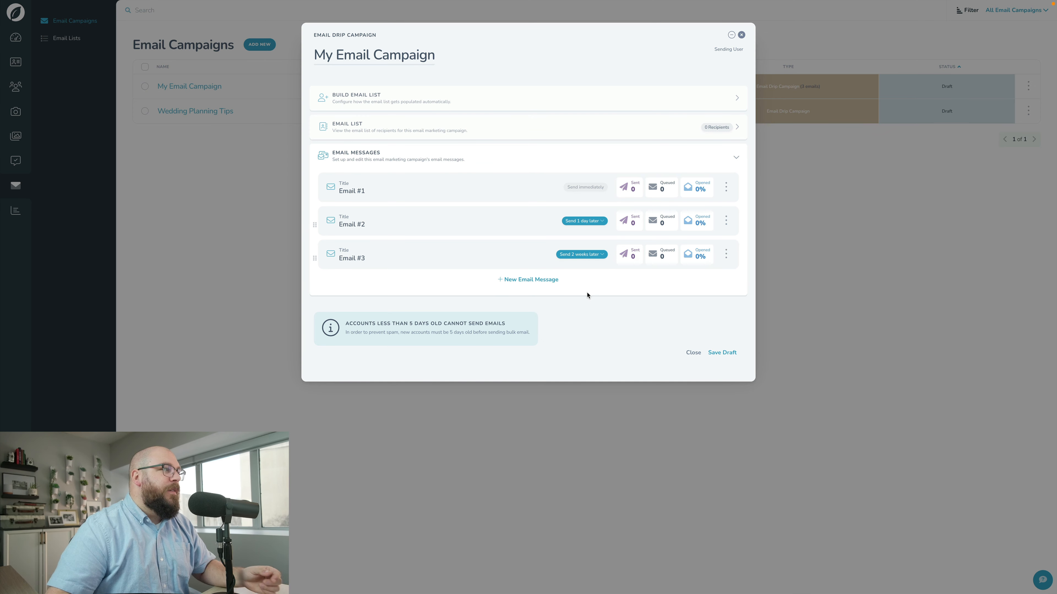